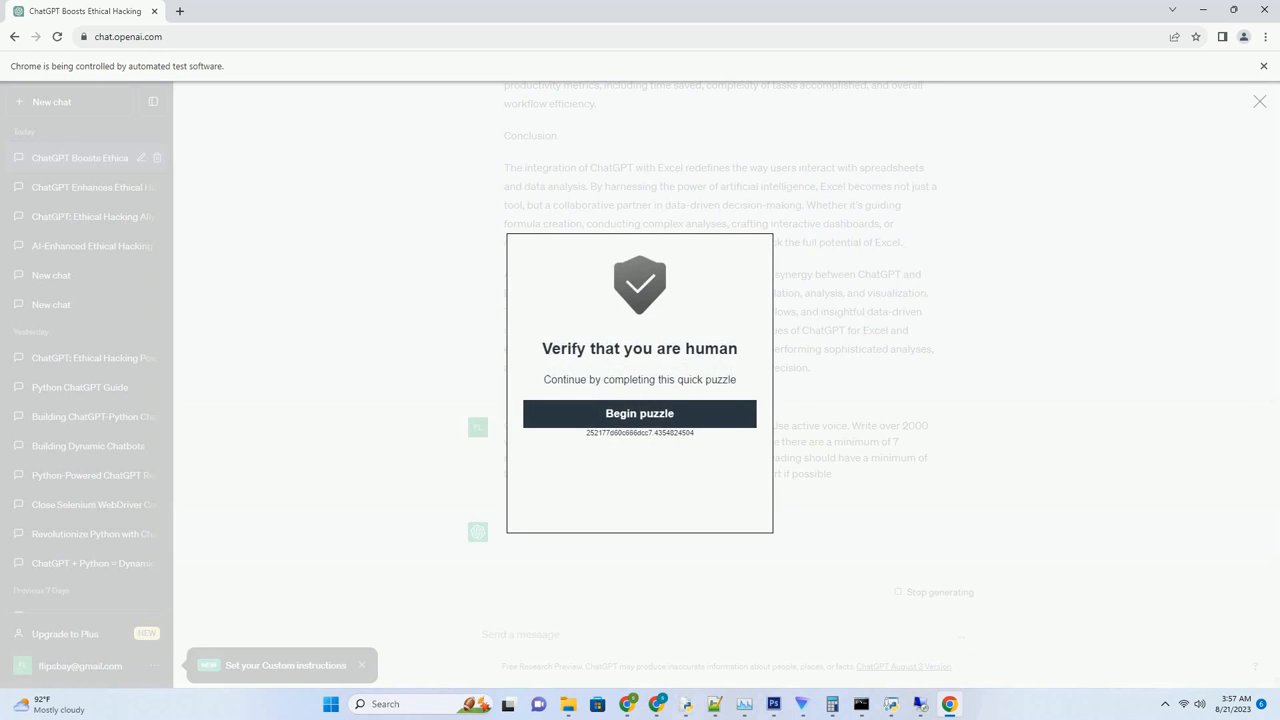
- Solve the verification puzzle by setting the image to 3 objects and submitting
left_click(639, 413)
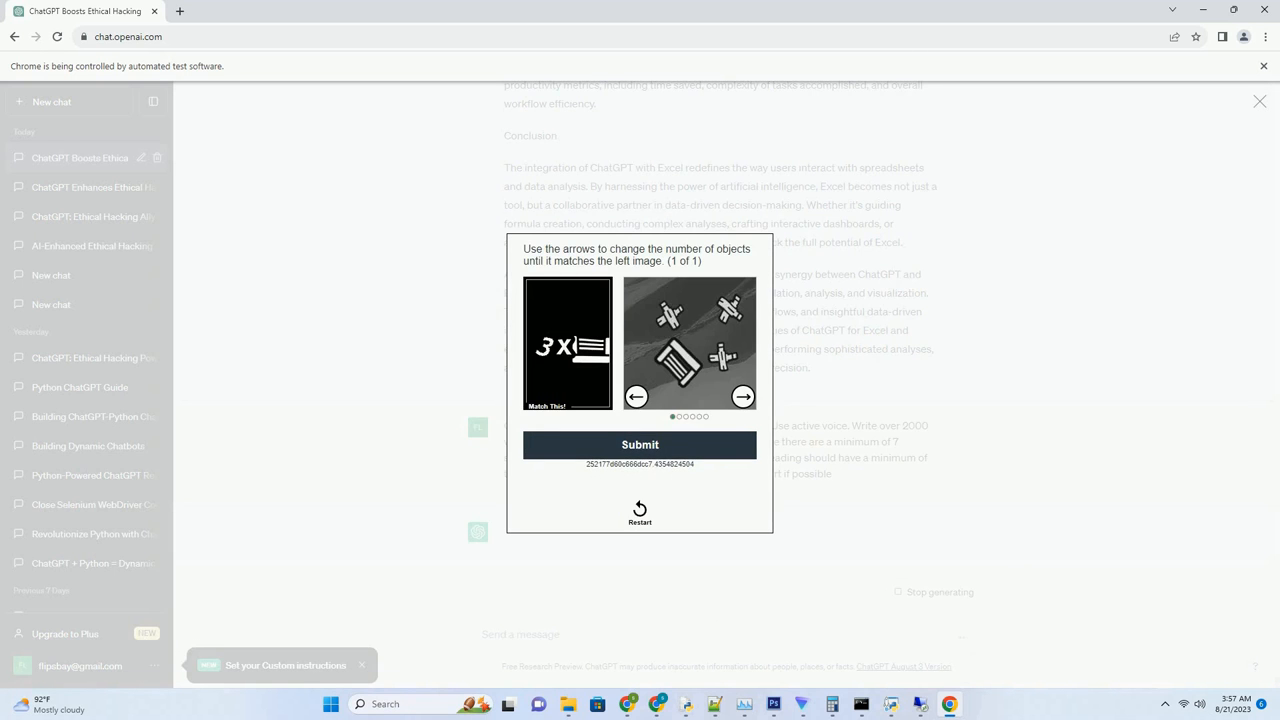
left_click(743, 396)
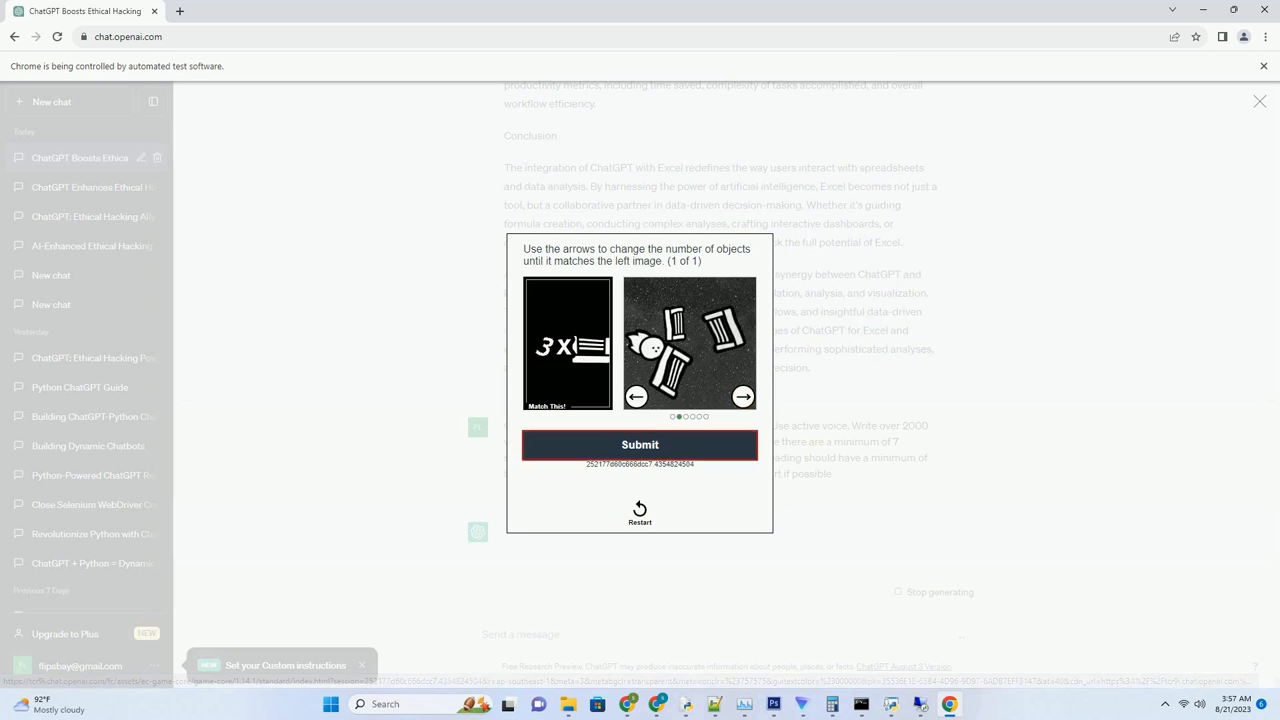
left_click(640, 444)
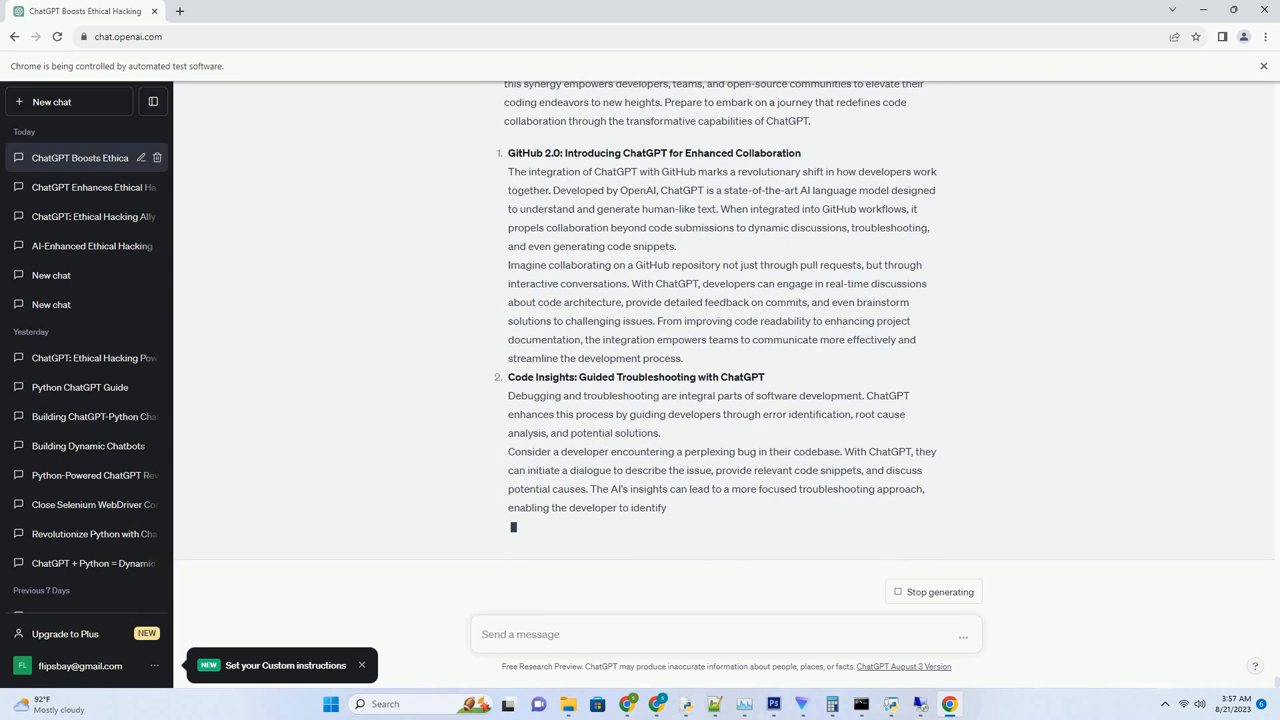
- Follow the reply as it writes the collaboration, troubleshooting and code refactoring sections
scroll("down", 3)
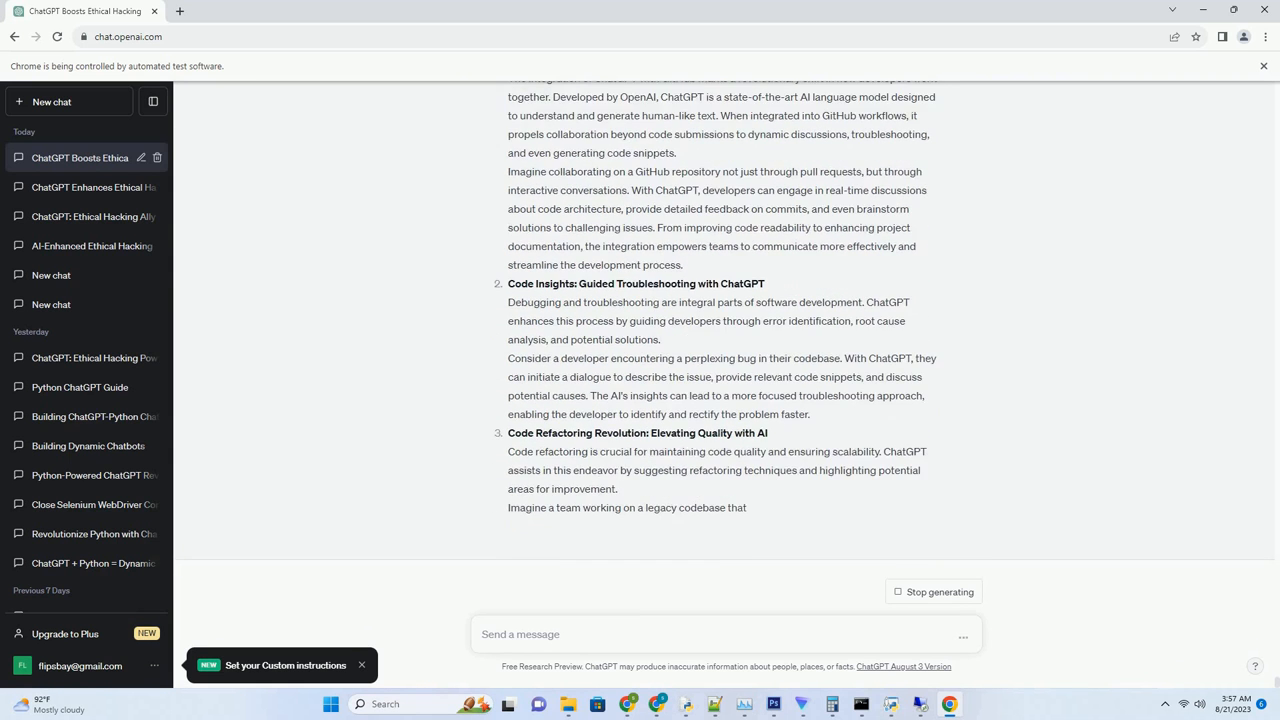